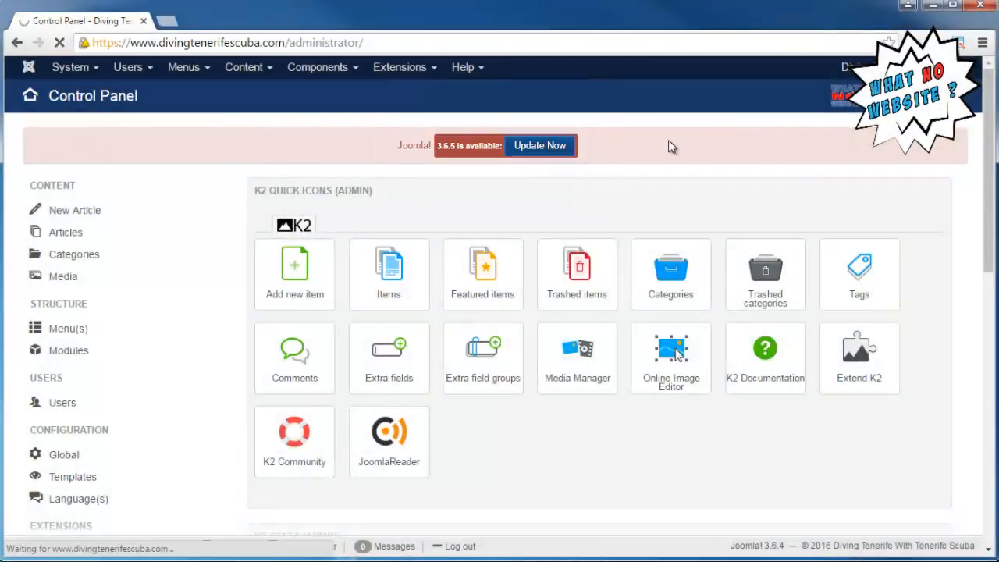
Step: Open the Joomla Update page for the 3.6.5 update from the control panel notification
left_click(539, 146)
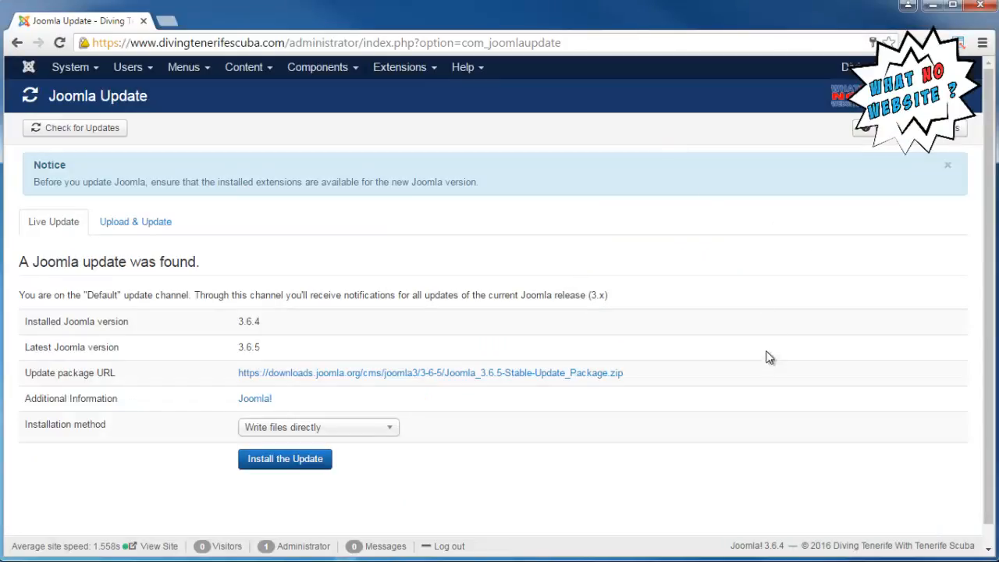
mouse_move(284, 459)
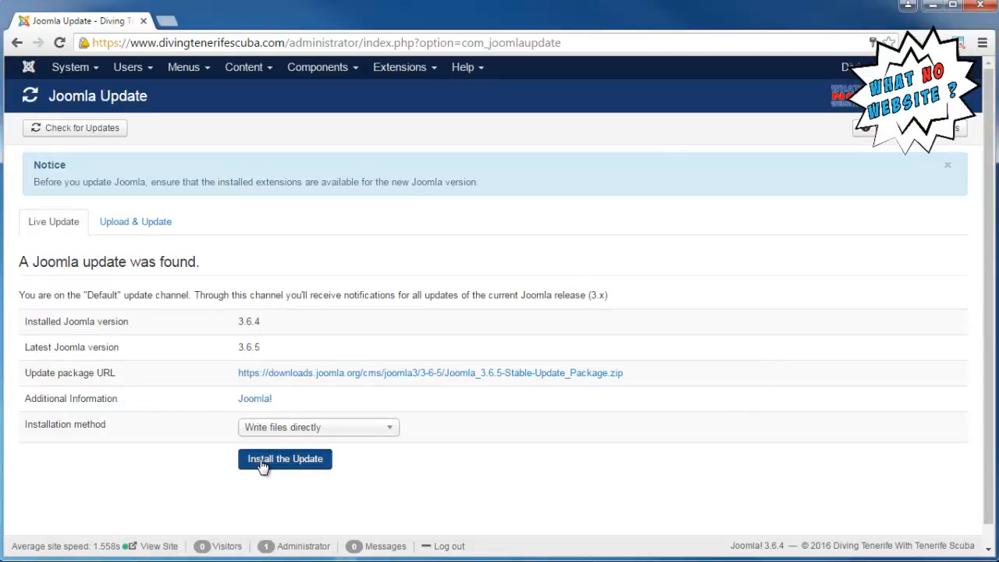
Step: Start installing the 3.6.5 update, which launches the Akeeba pre-update backup
left_click(285, 458)
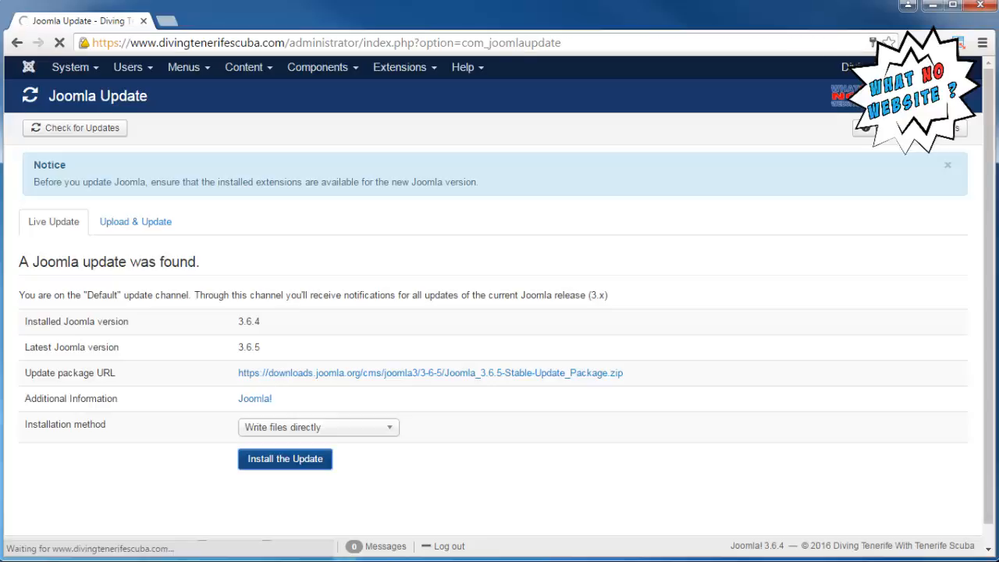
left_click(285, 459)
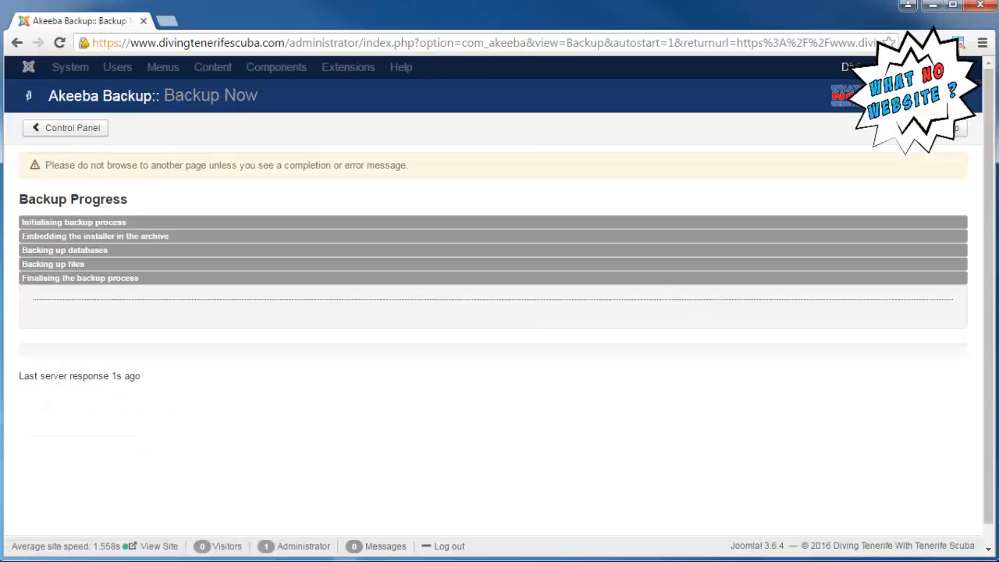